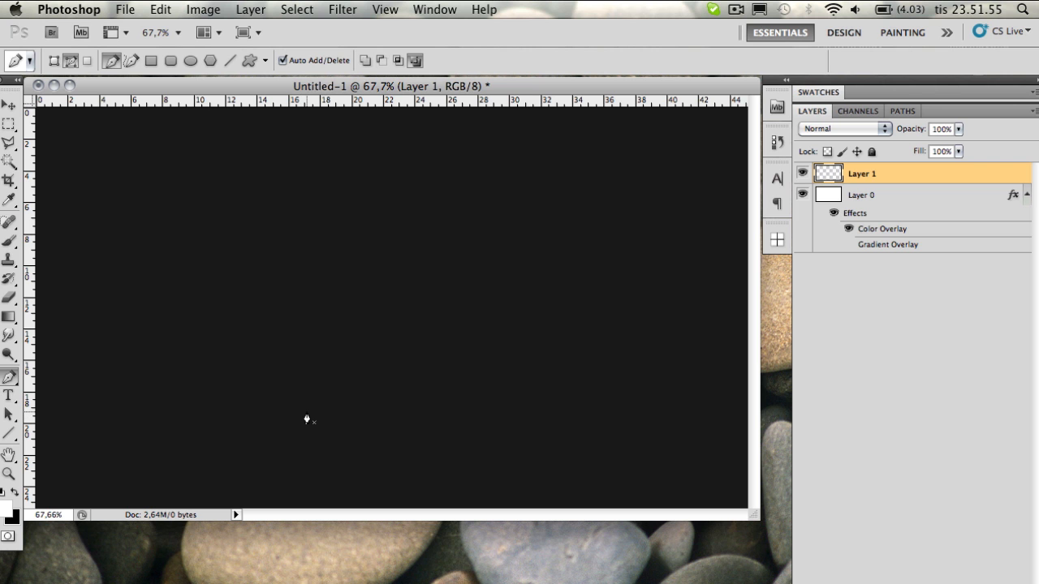
mouse_move(242, 419)
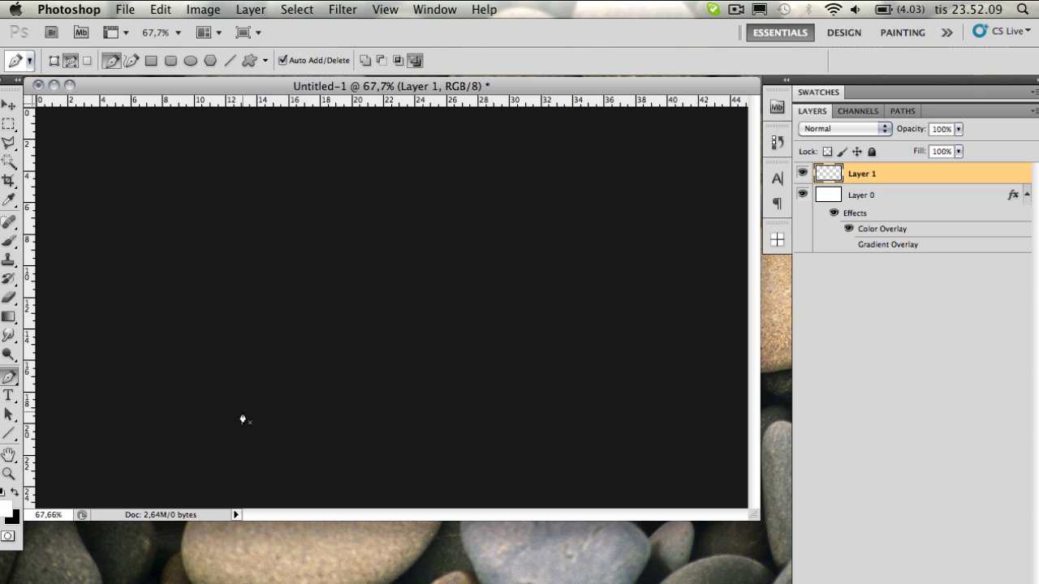
mouse_move(160, 420)
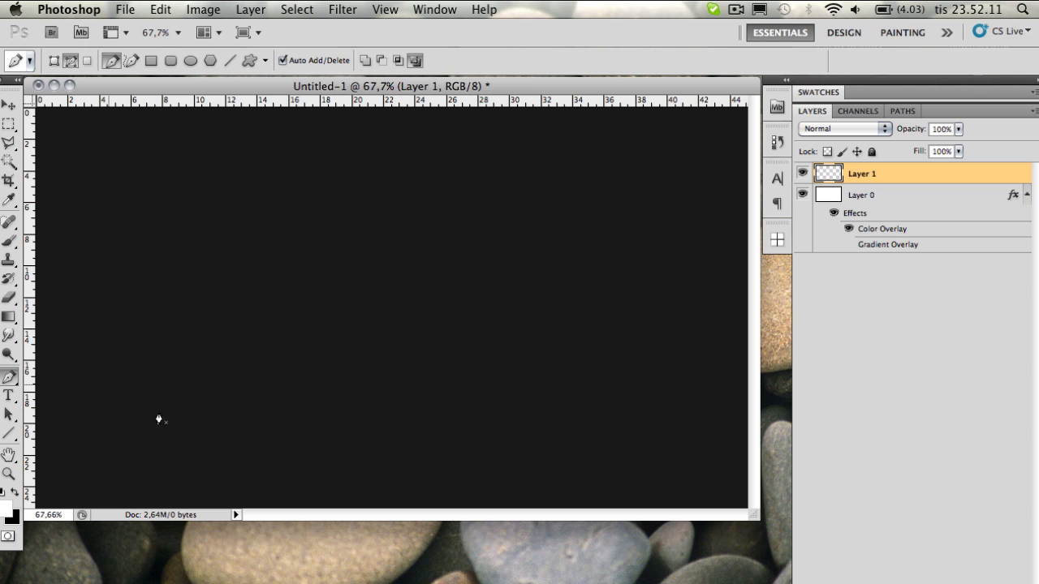
mouse_move(253, 396)
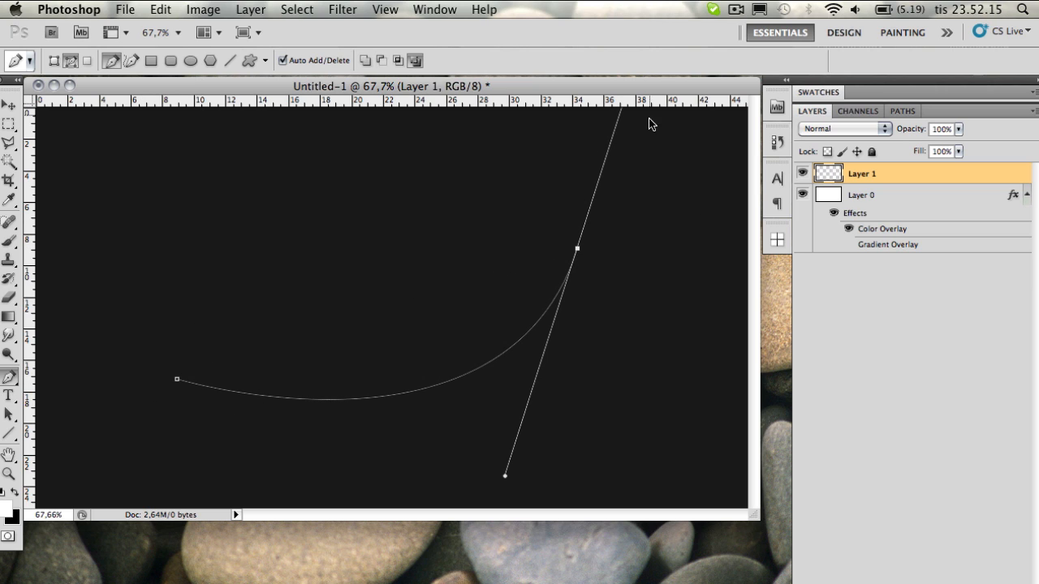
mouse_move(403, 396)
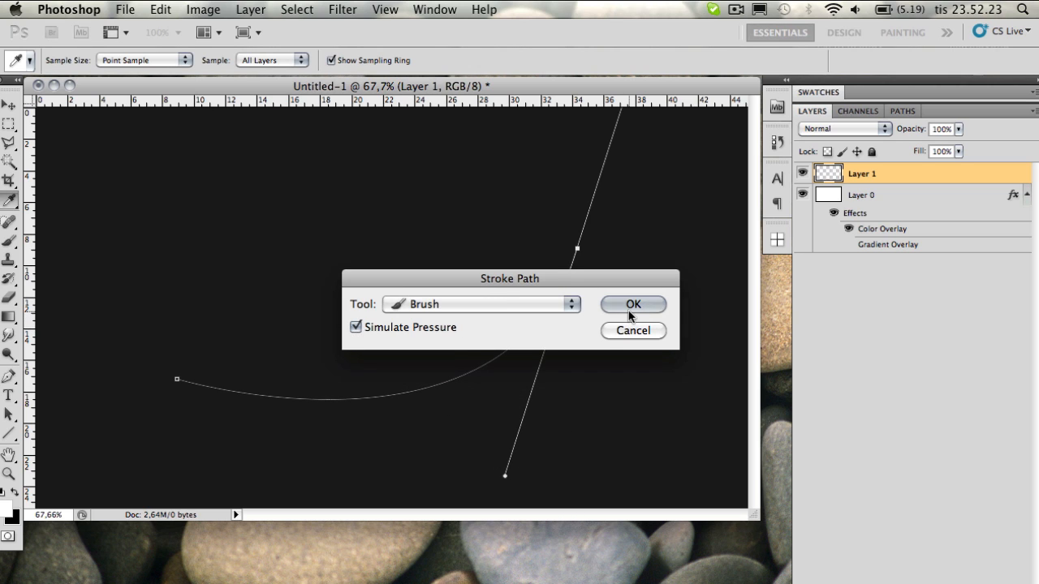
Step: Stroke the curved path with a white brush line using Simulate Pressure
click(632, 304)
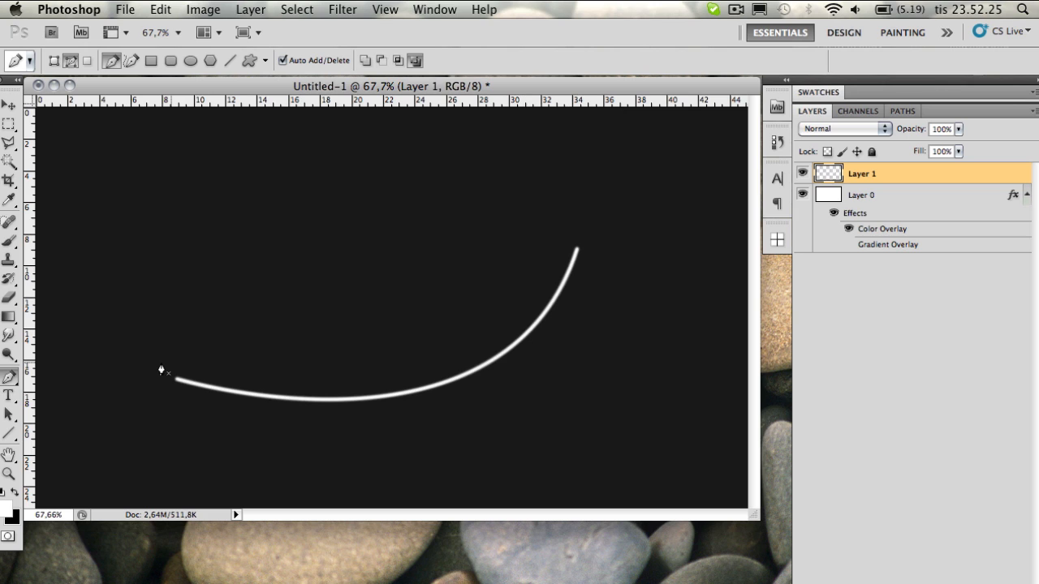
mouse_move(601, 235)
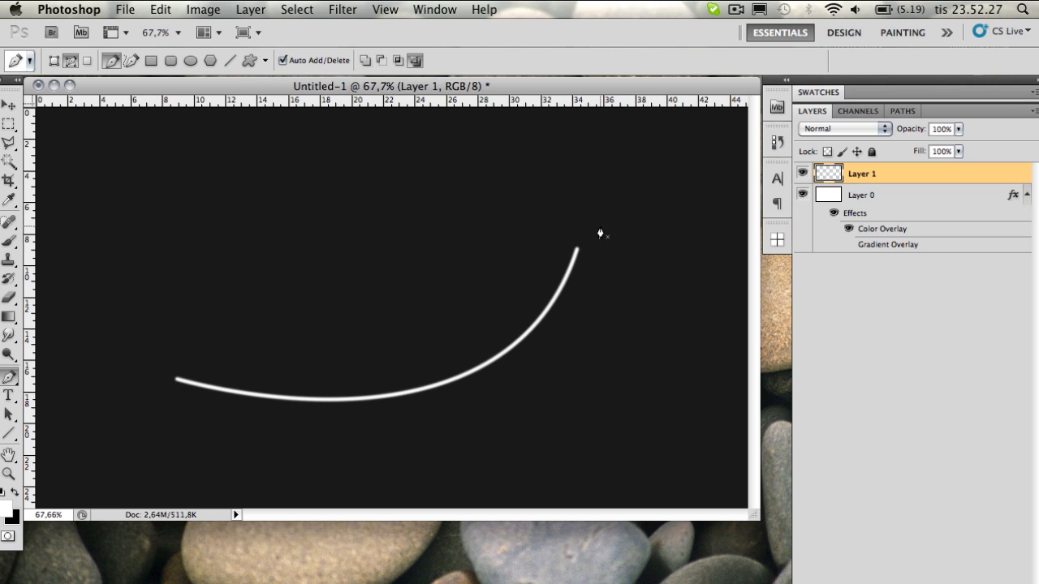
mouse_move(585, 242)
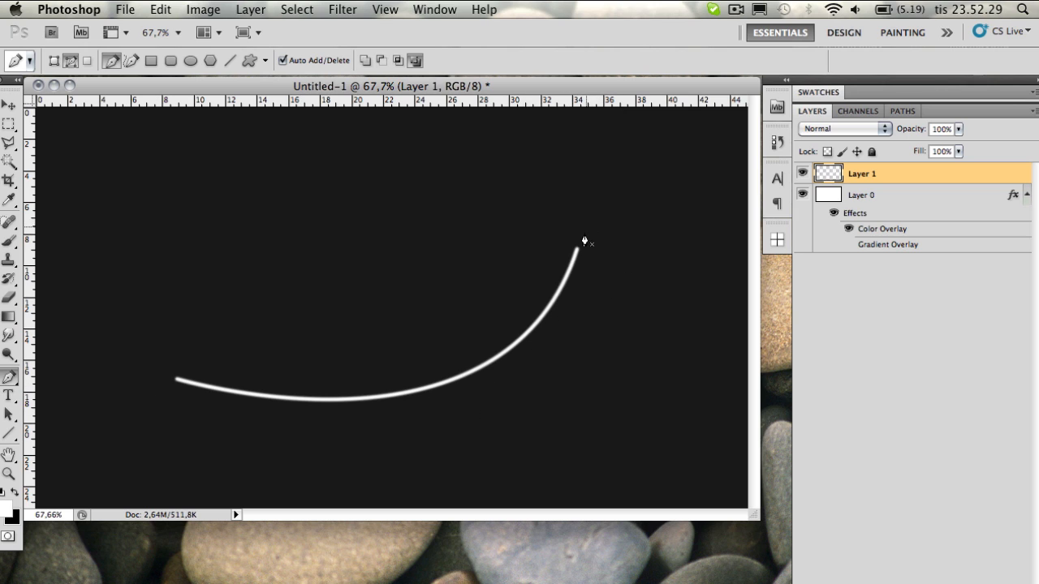
mouse_move(127, 340)
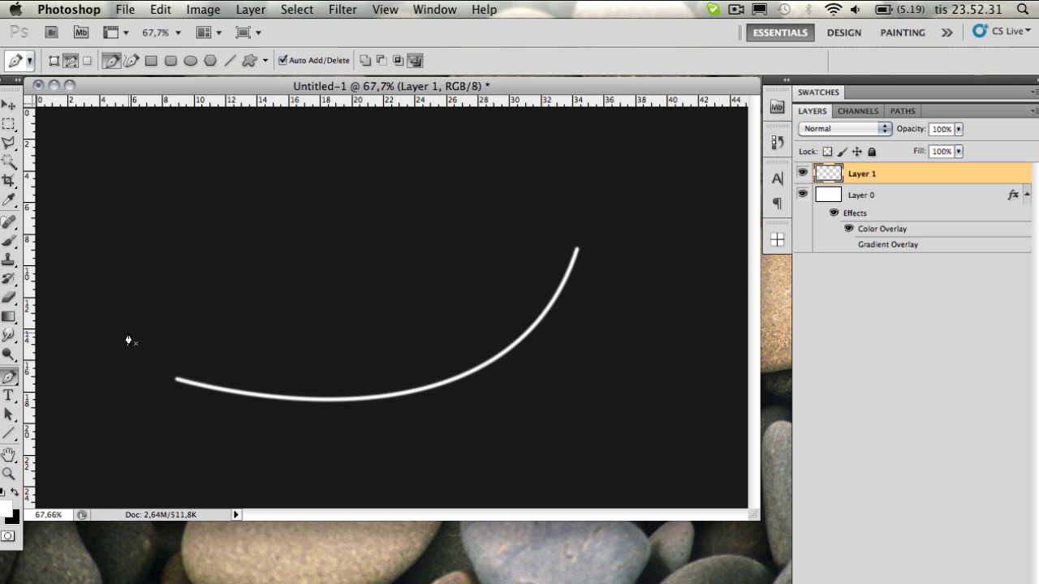
mouse_move(280, 288)
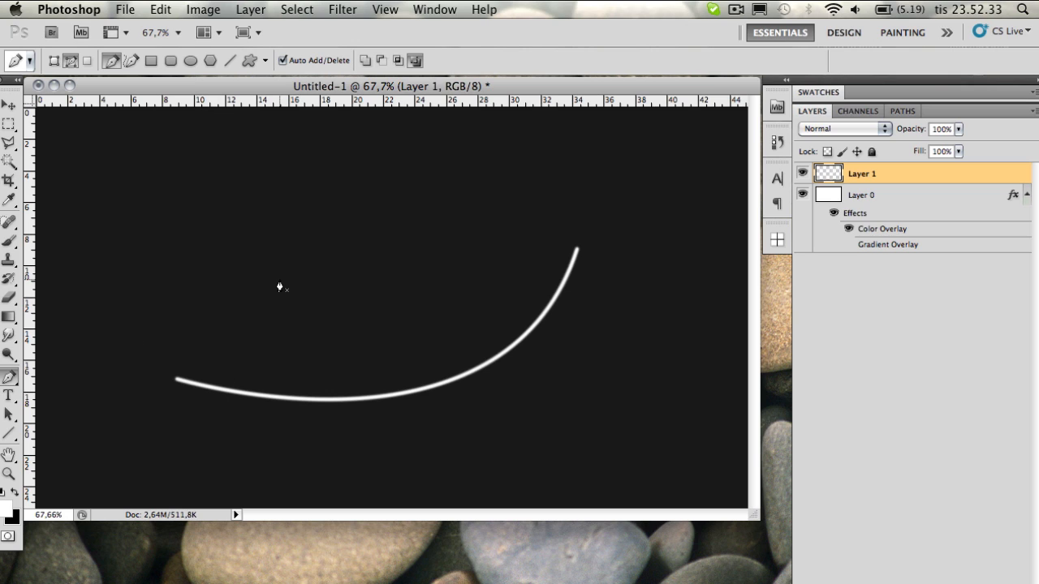
mouse_move(333, 298)
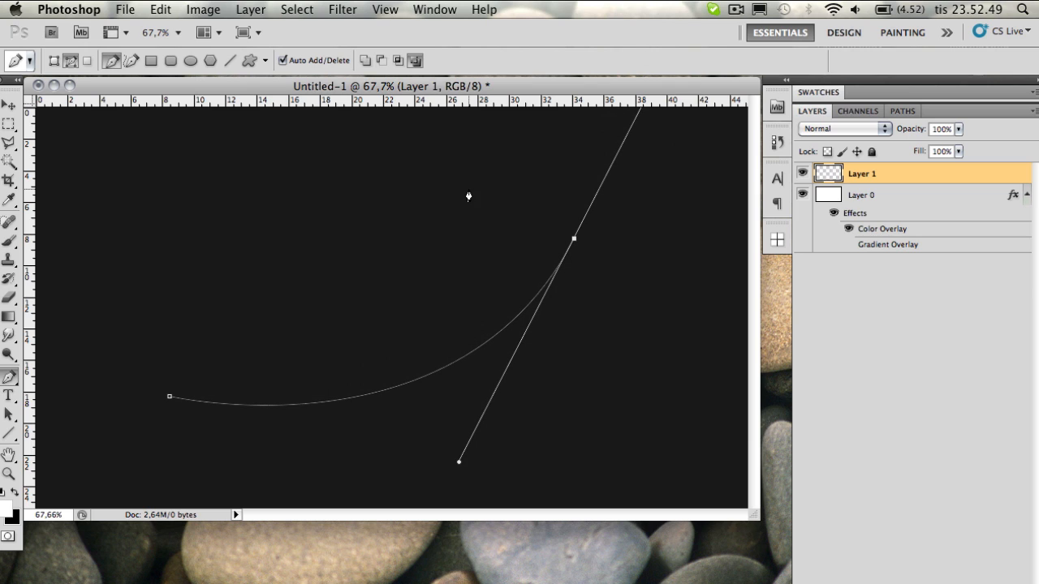
mouse_move(24, 240)
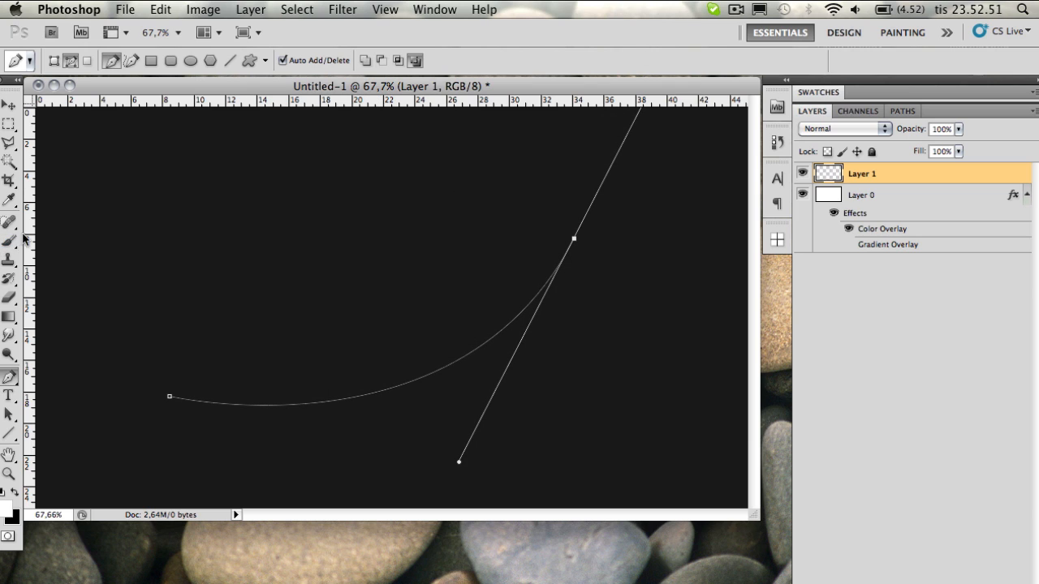
Step: Select the Brush tool with the redrawn curved path in place
click(9, 241)
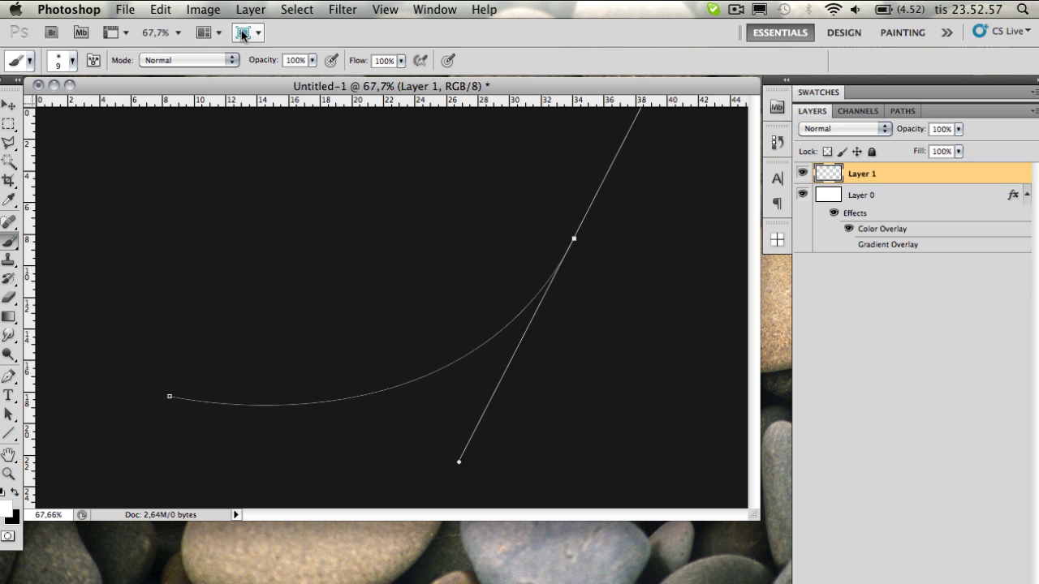
Step: Enable Shape Dynamics in the Brush settings, with size driven by pen pressure
click(435, 9)
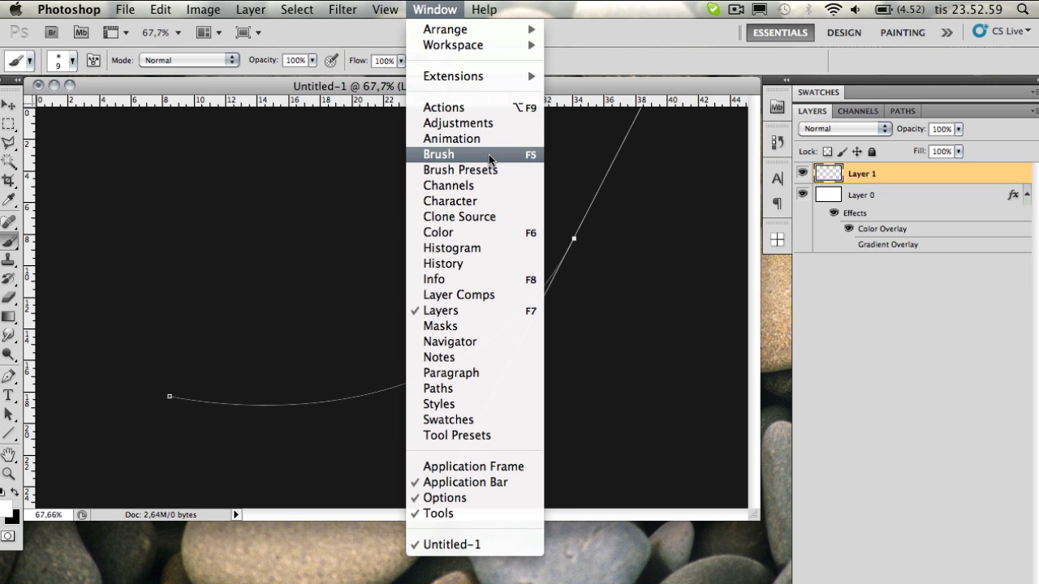
click(439, 154)
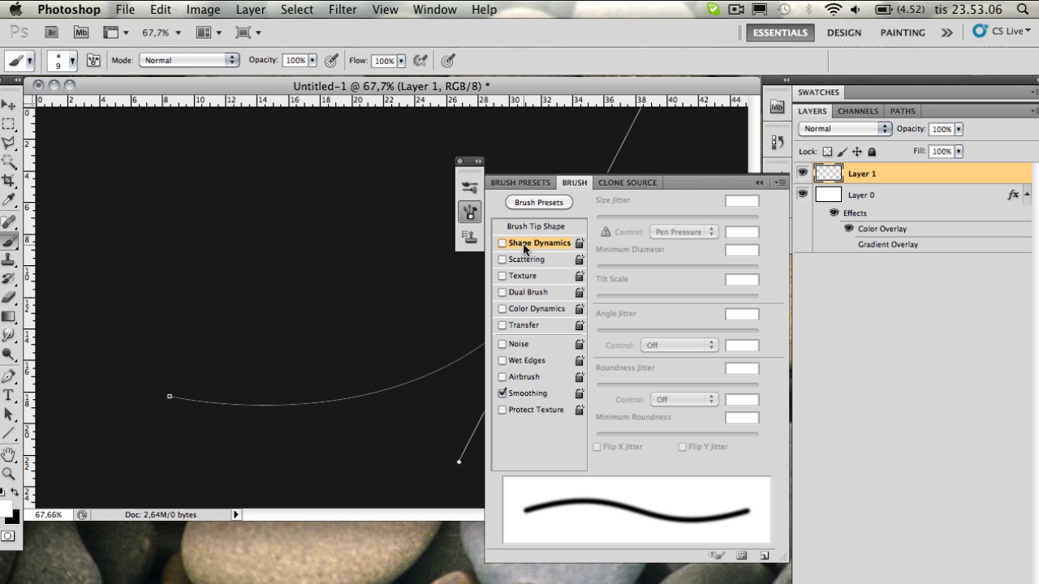
click(502, 242)
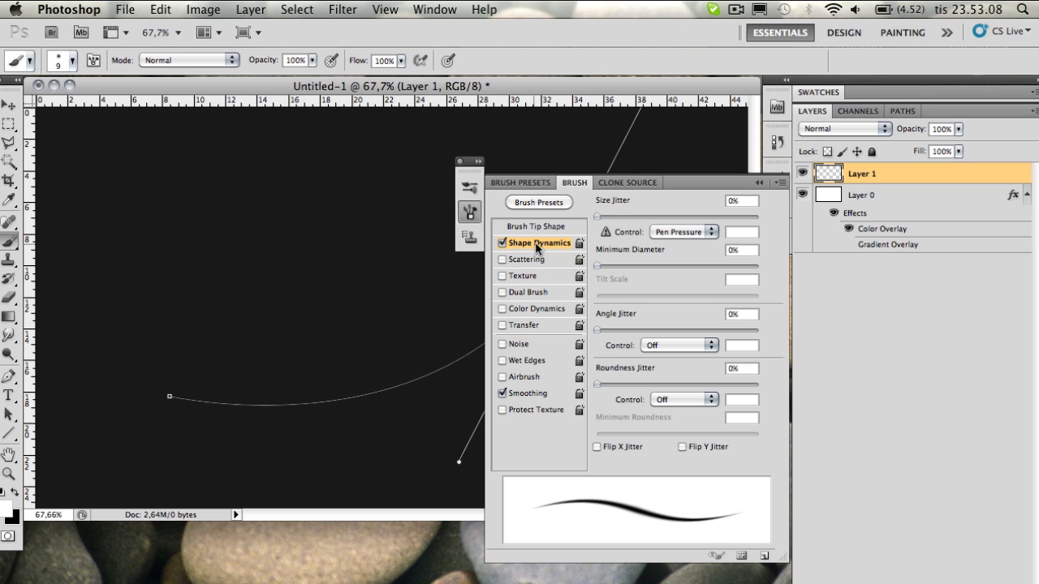
mouse_move(523, 220)
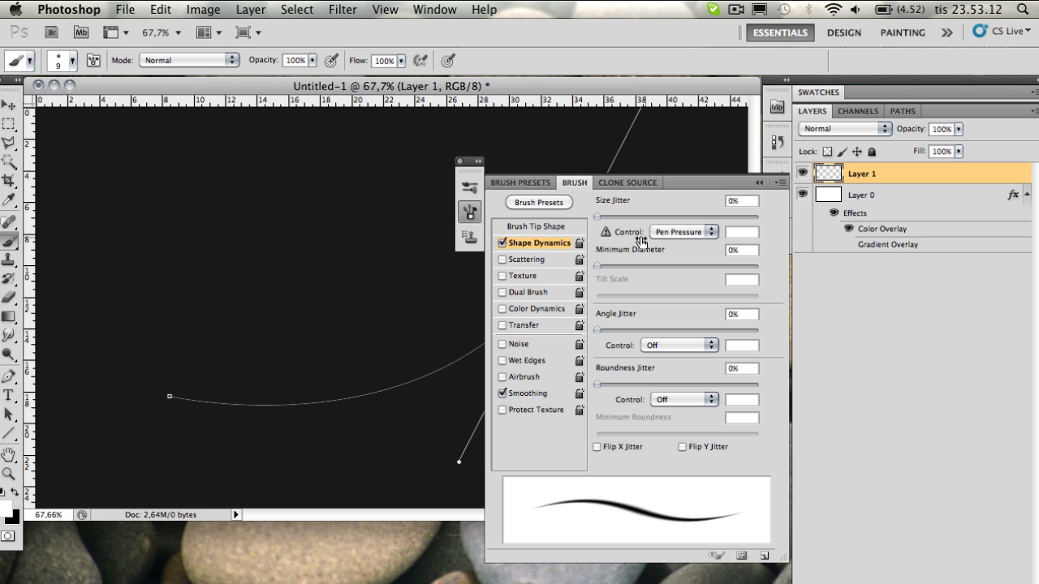
mouse_move(669, 236)
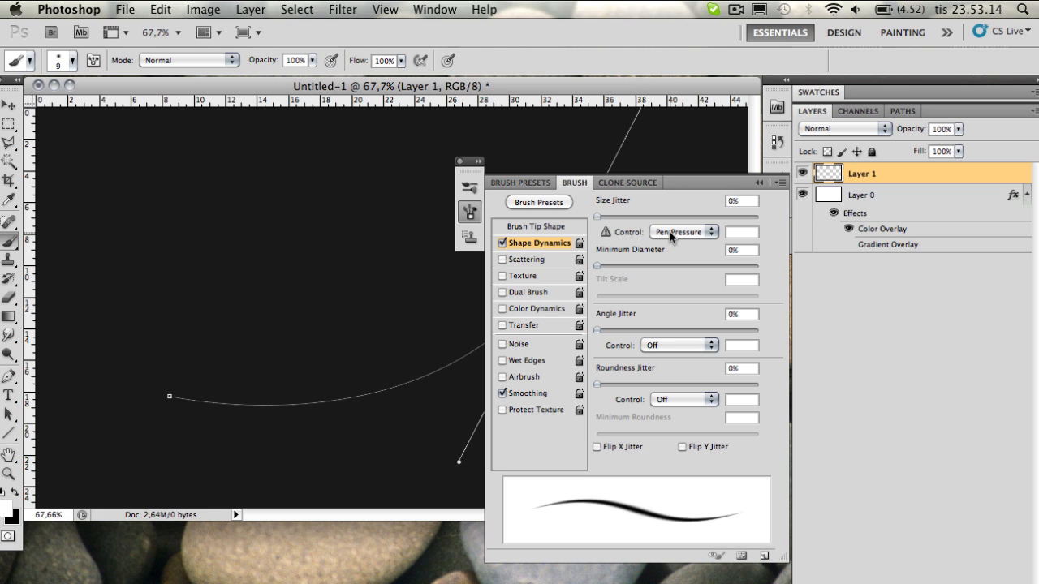
mouse_move(607, 242)
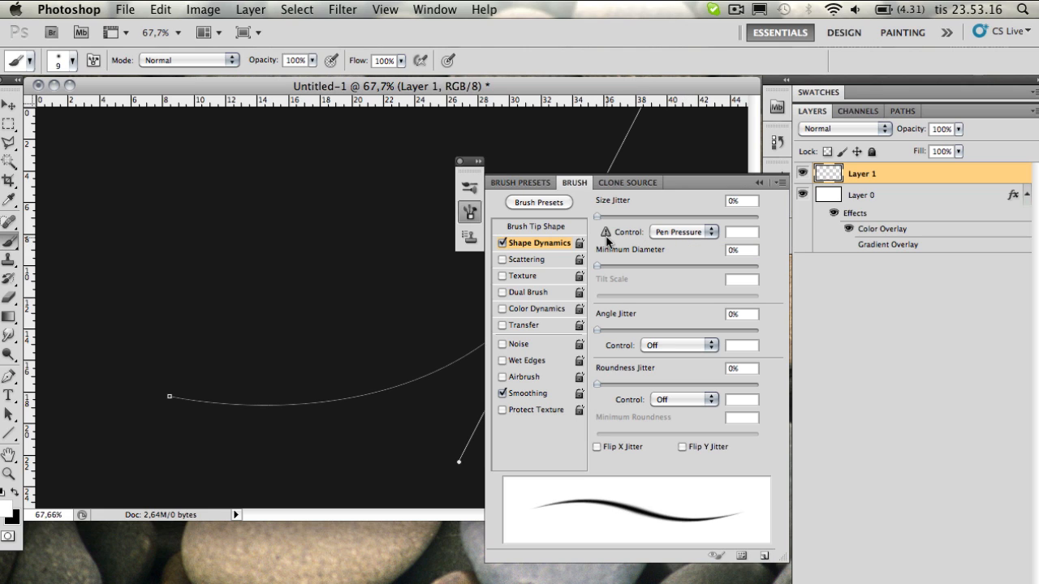
mouse_move(641, 238)
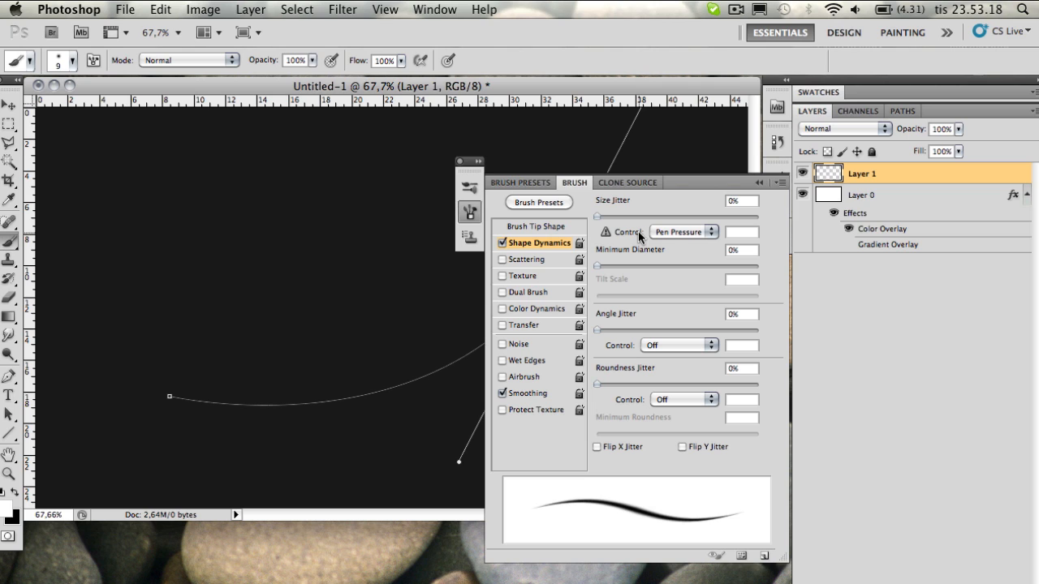
mouse_move(718, 199)
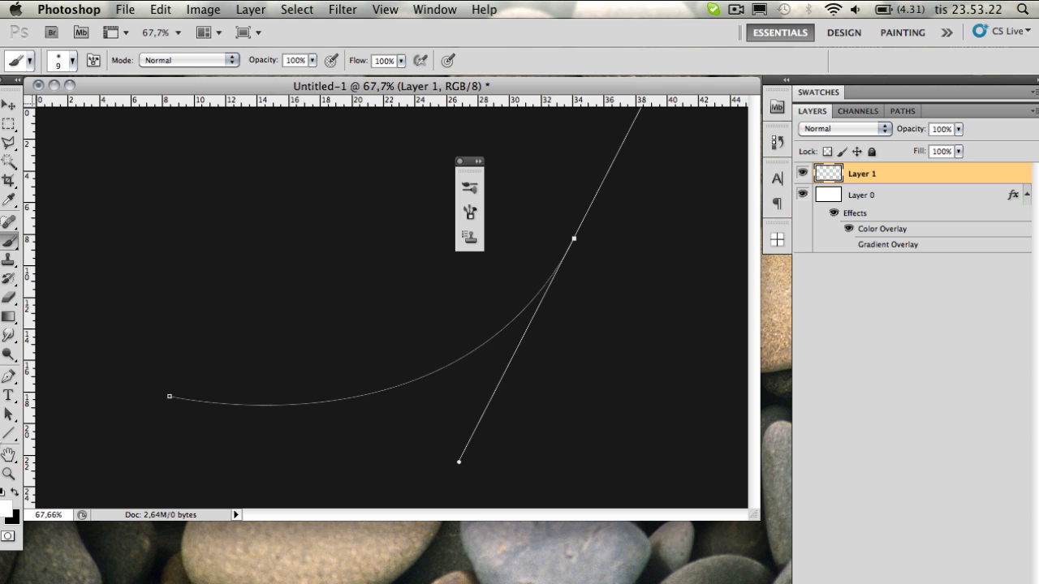
Step: Stroke the path with Brush and Simulate Pressure, giving tapered, faded ends
click(9, 377)
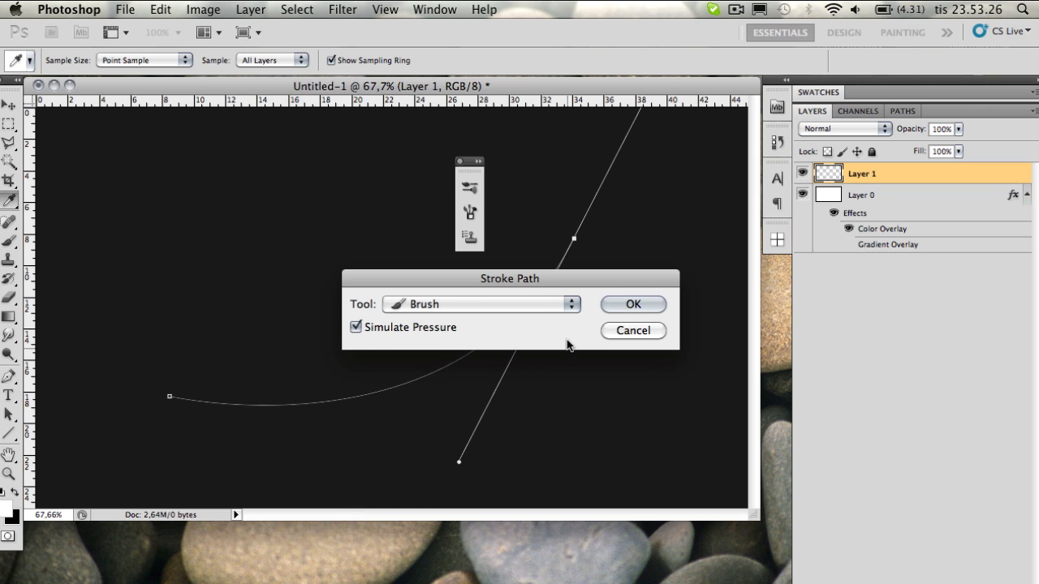
click(632, 303)
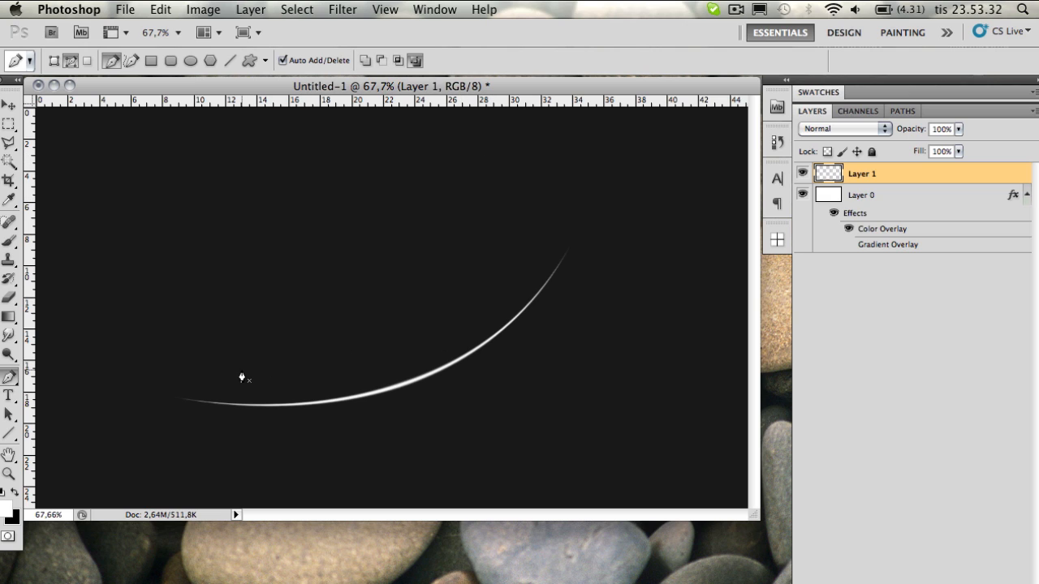
mouse_move(424, 440)
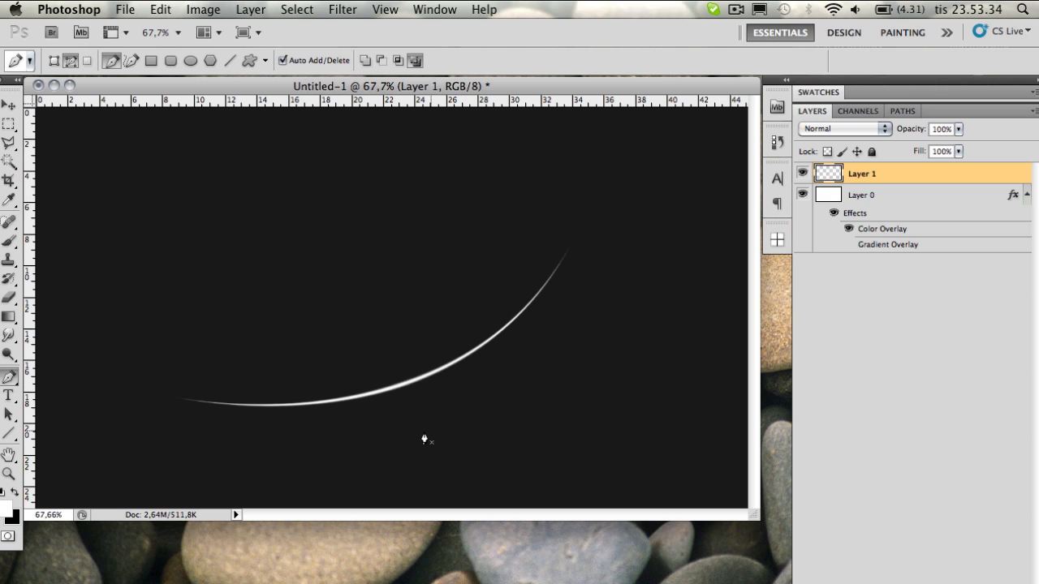